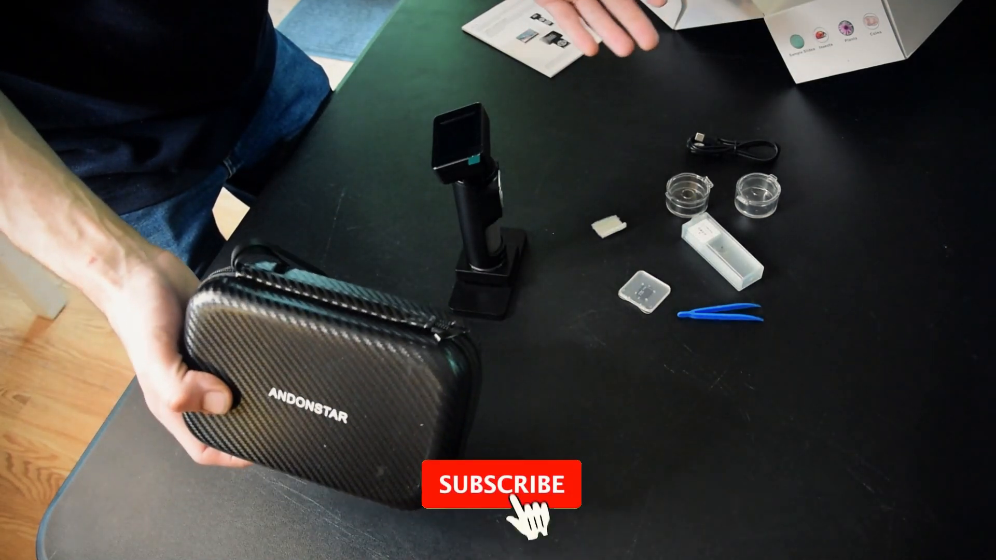
click(496, 484)
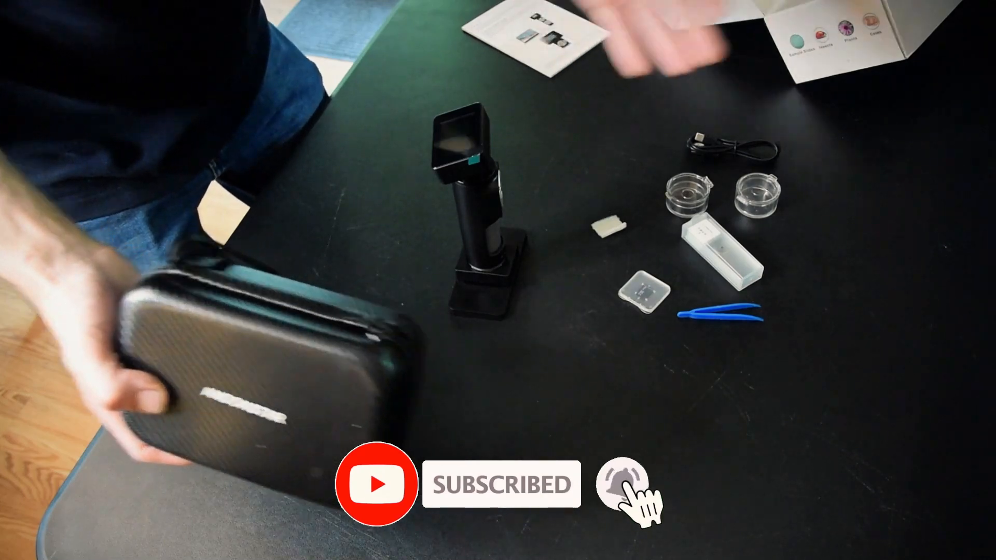